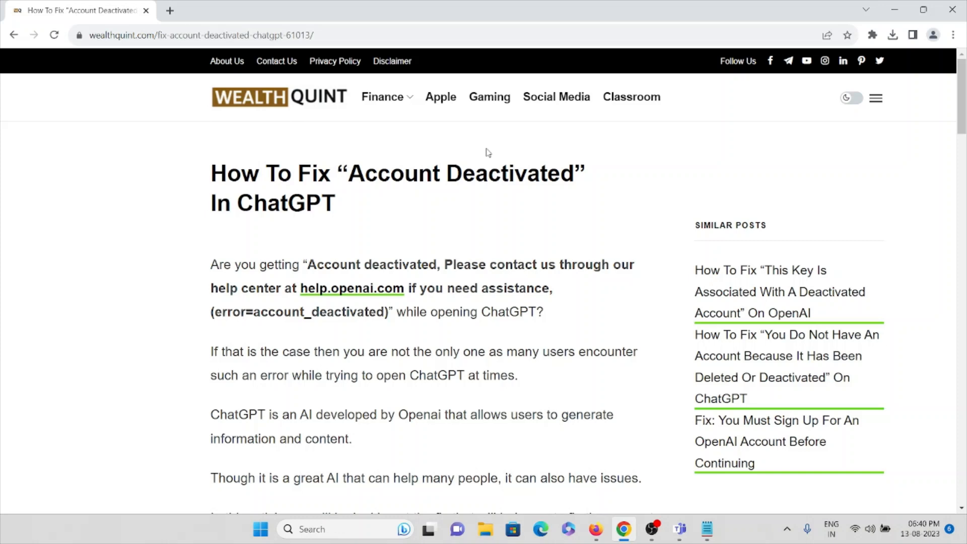
pyautogui.moveTo(446, 204)
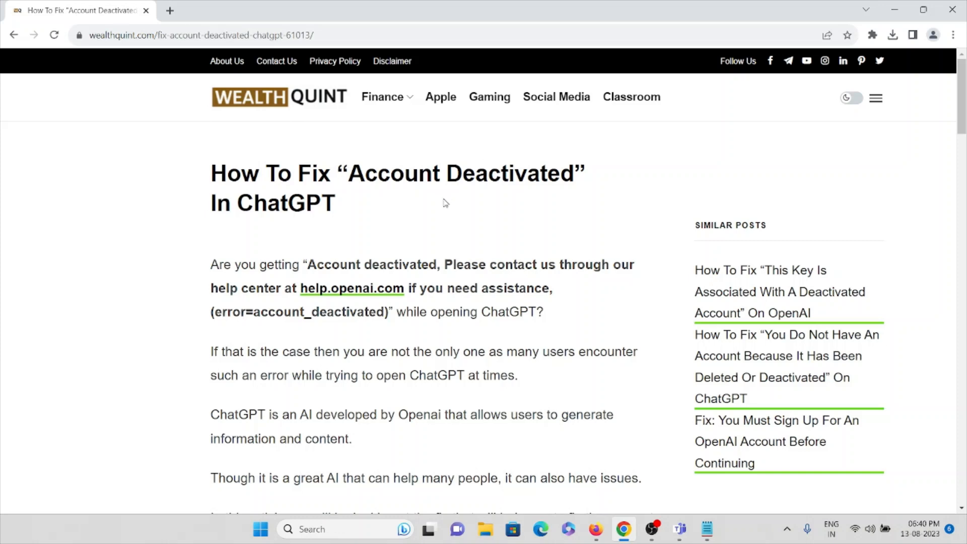
# - Scroll past the article introduction to the 'What Causes “Account Deactivated” In ChatGPT' heading
pyautogui.scroll(-3)
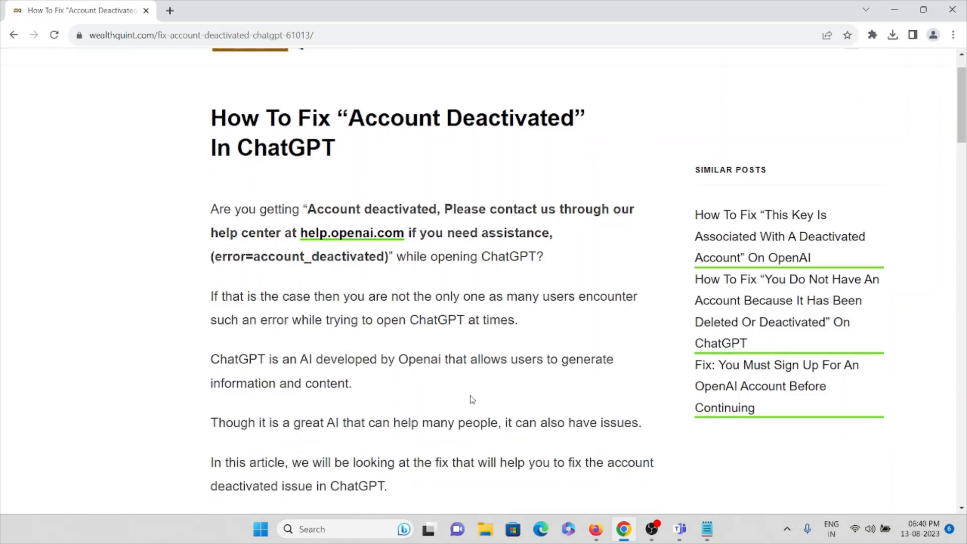
pyautogui.scroll(-3)
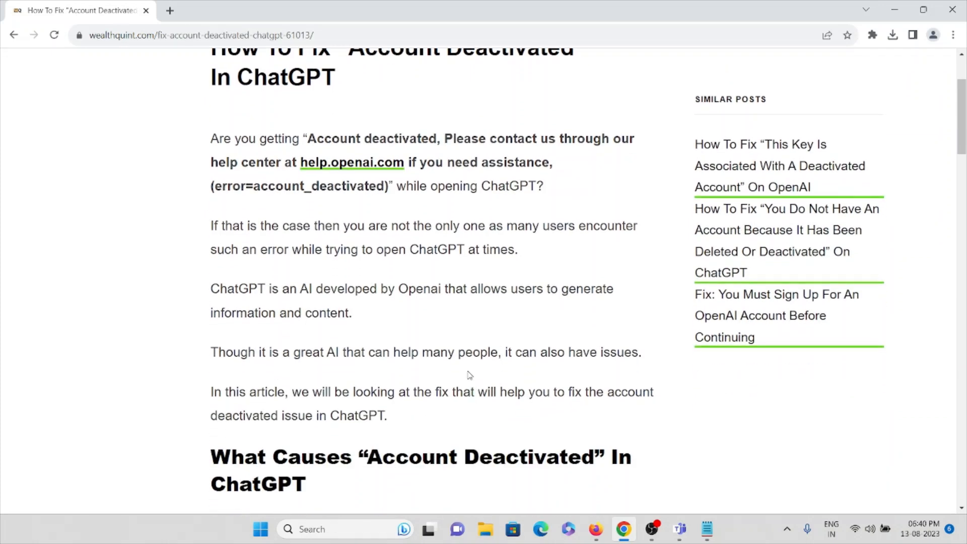
pyautogui.moveTo(457, 380)
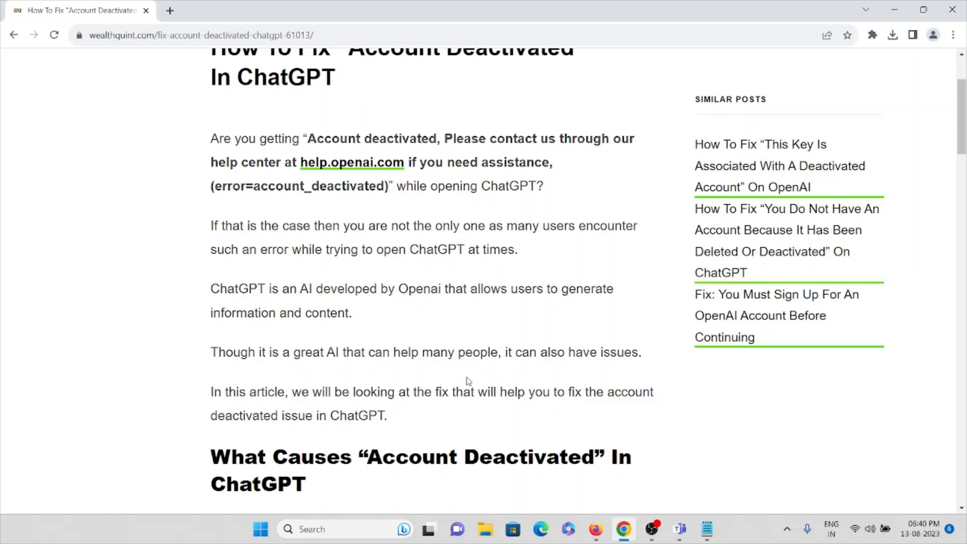
pyautogui.moveTo(472, 368)
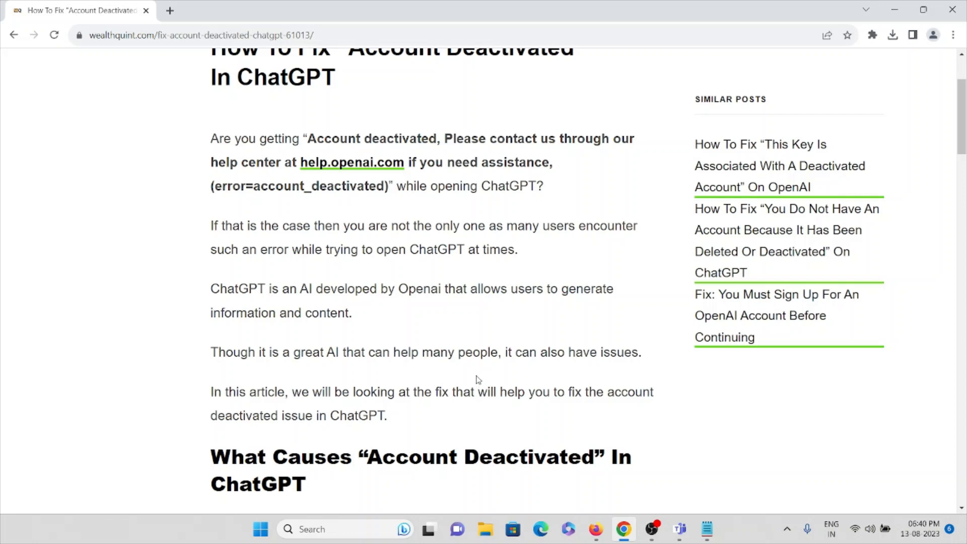
pyautogui.scroll(-3)
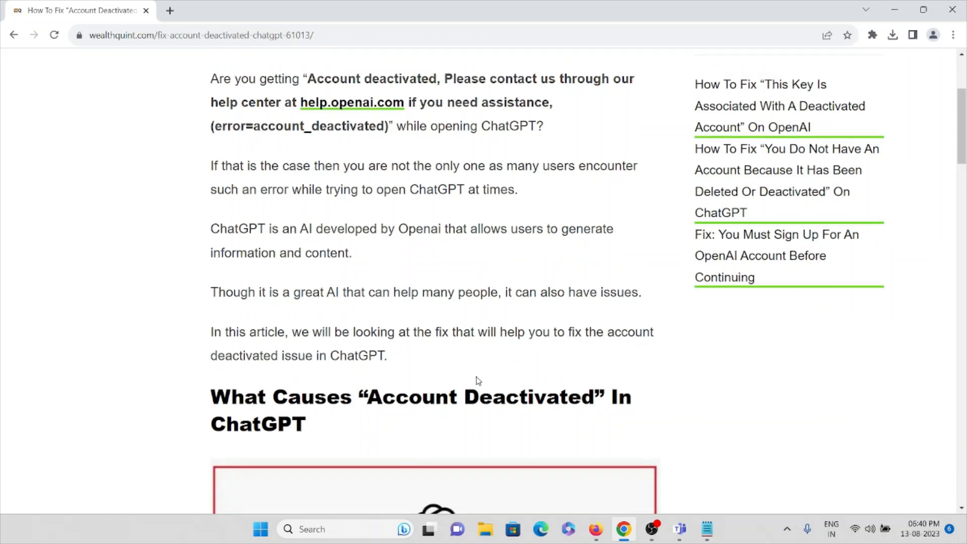
# - Scroll past the 'Oops! Account deactivated' screenshot to the Terms of Service violation and suspicious-activity causes
pyautogui.scroll(-3)
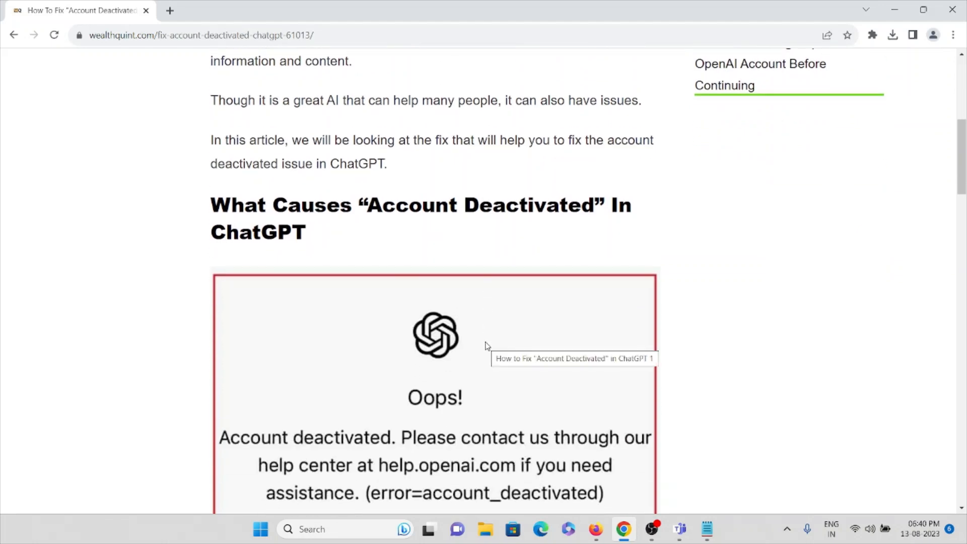
pyautogui.moveTo(402, 236)
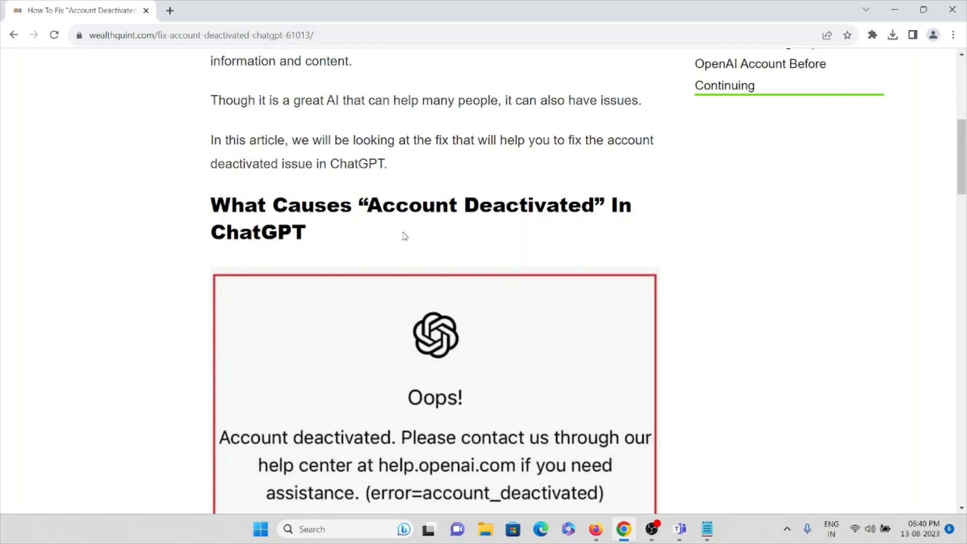
pyautogui.scroll(-3)
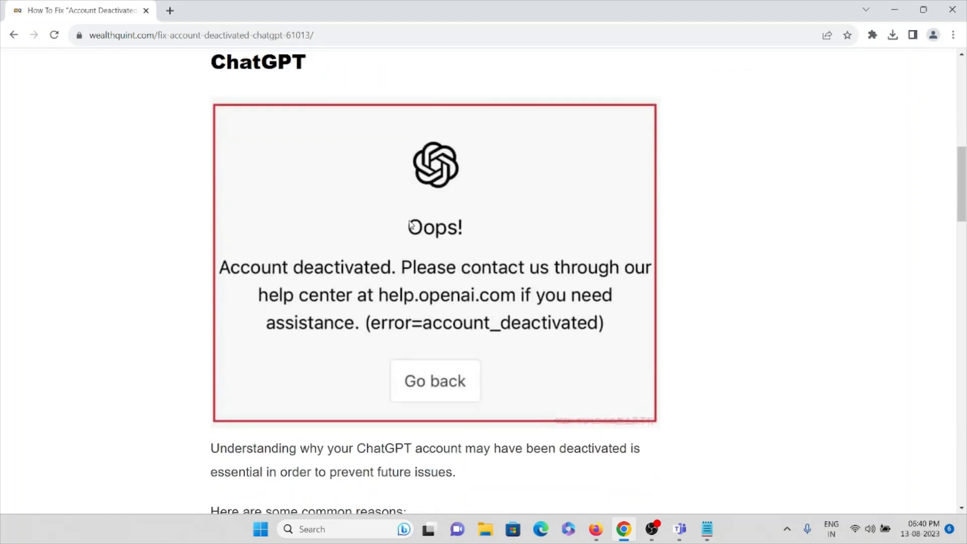
pyautogui.scroll(-3)
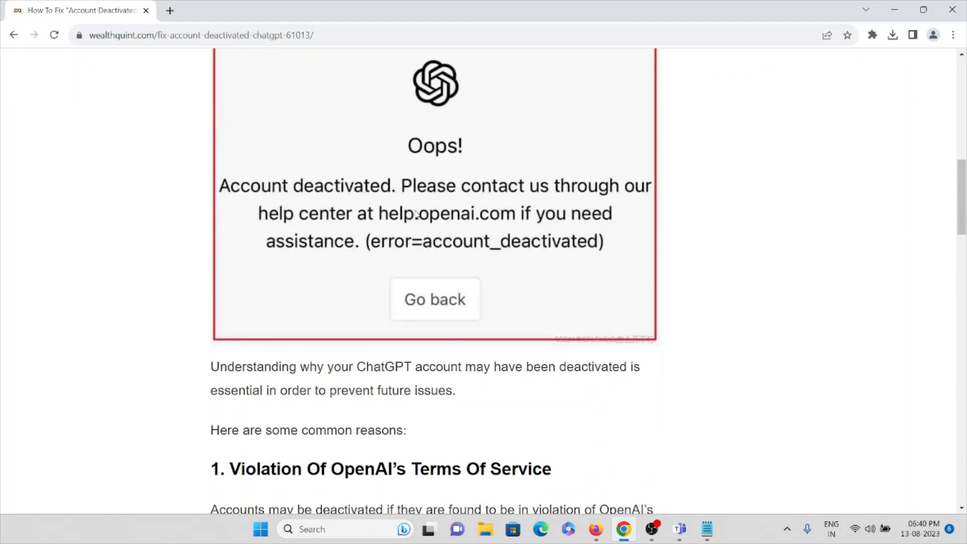
pyautogui.scroll(3)
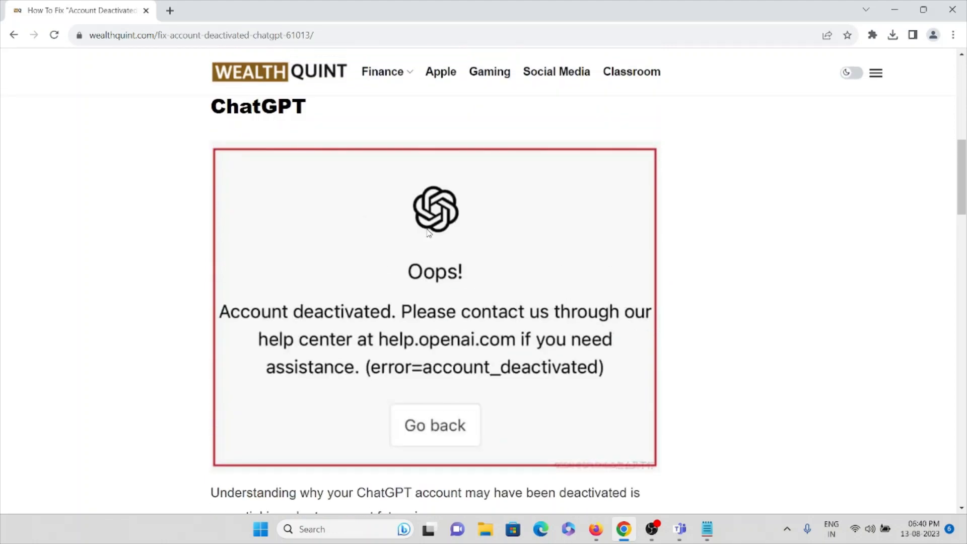
pyautogui.moveTo(499, 385)
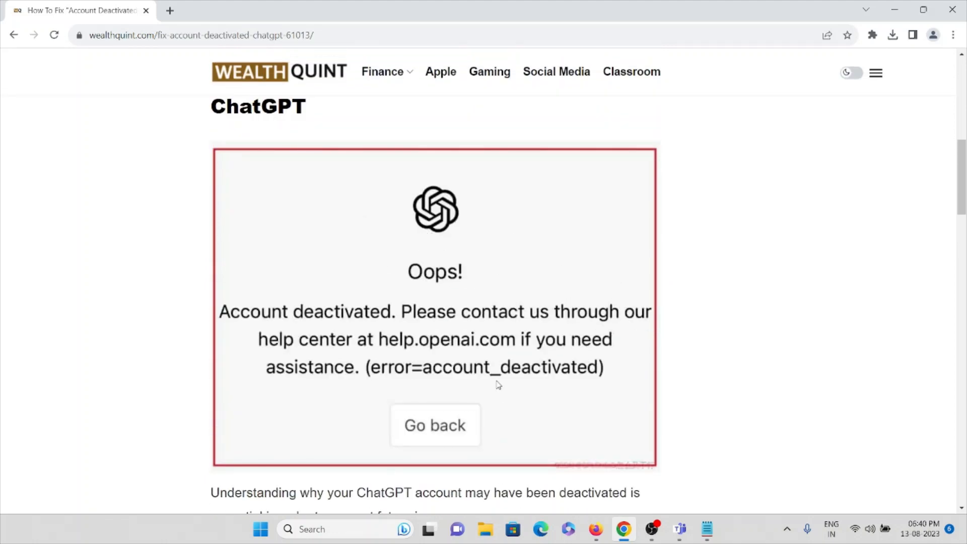
pyautogui.scroll(-3)
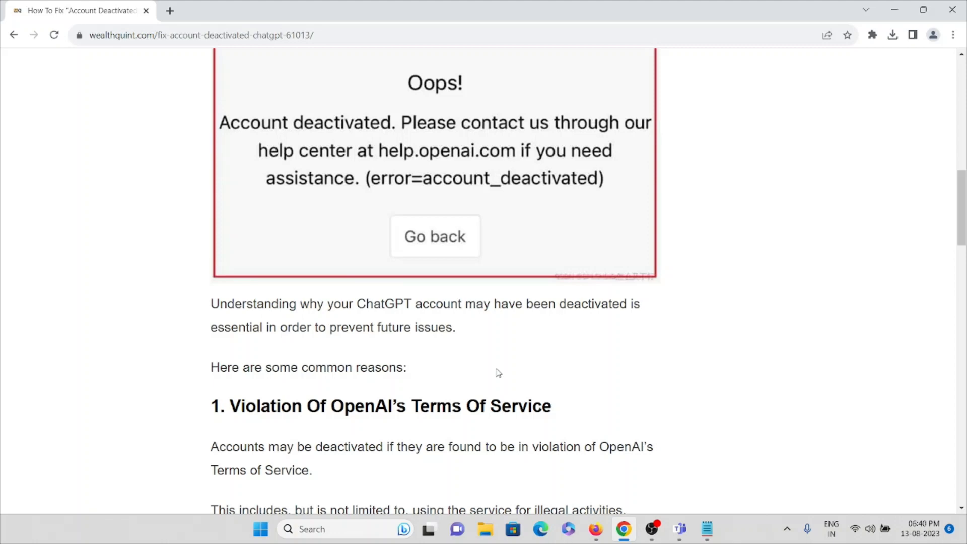
pyautogui.moveTo(493, 355)
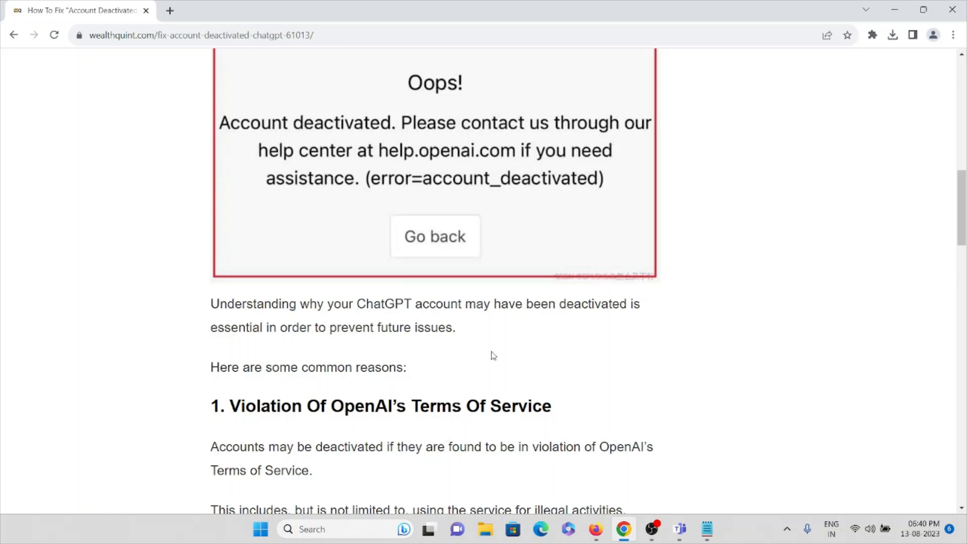
pyautogui.scroll(-3)
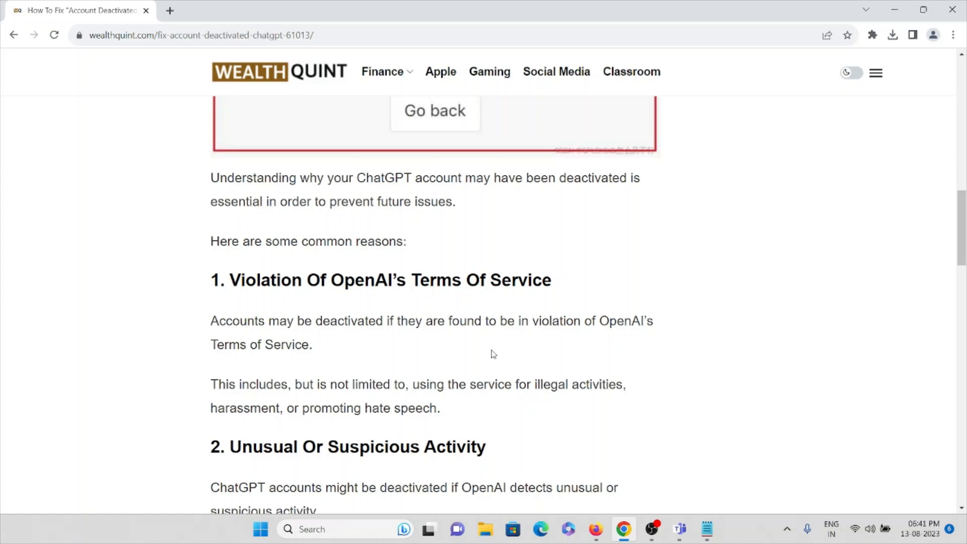
# - Scroll past reason 2 to the 'How To Fix' section advising a Terms of Service review
pyautogui.scroll(-3)
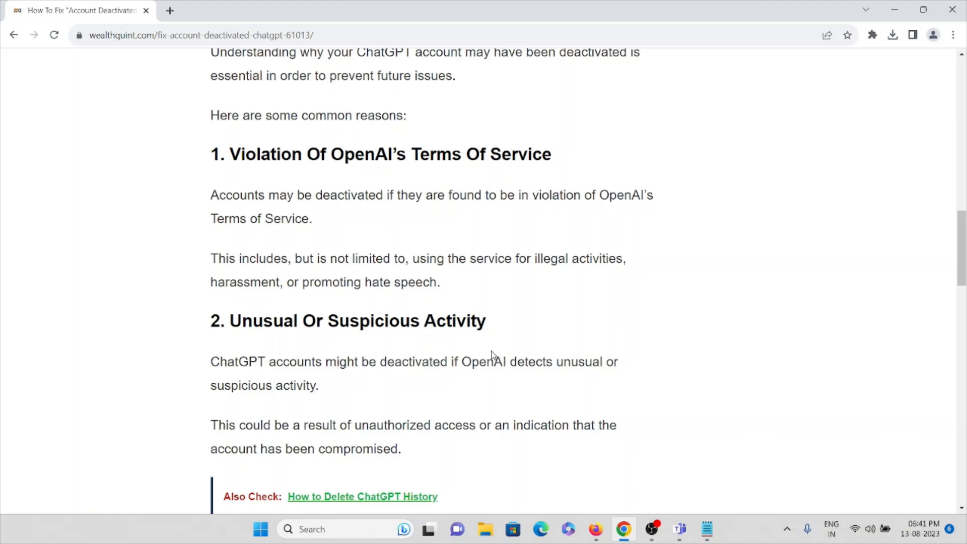
pyautogui.moveTo(498, 353)
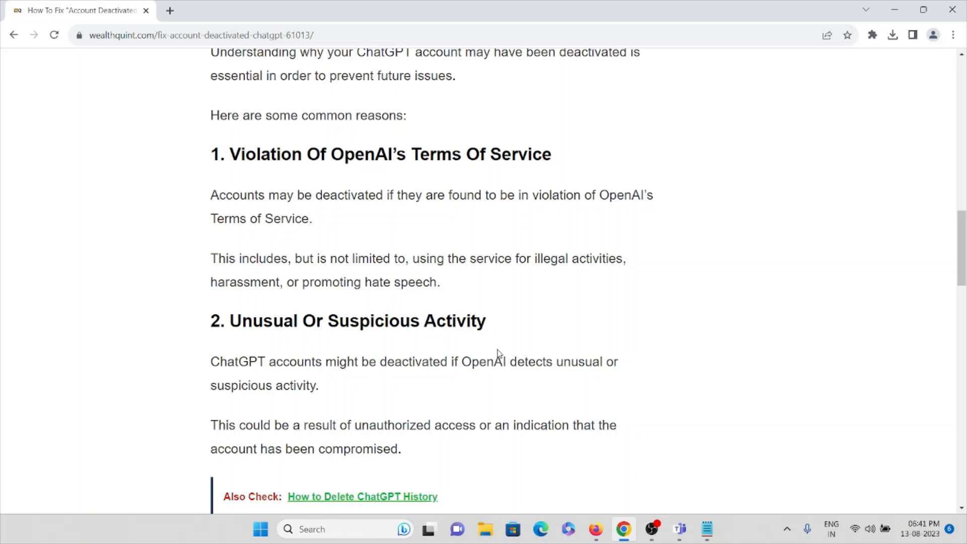
pyautogui.moveTo(466, 471)
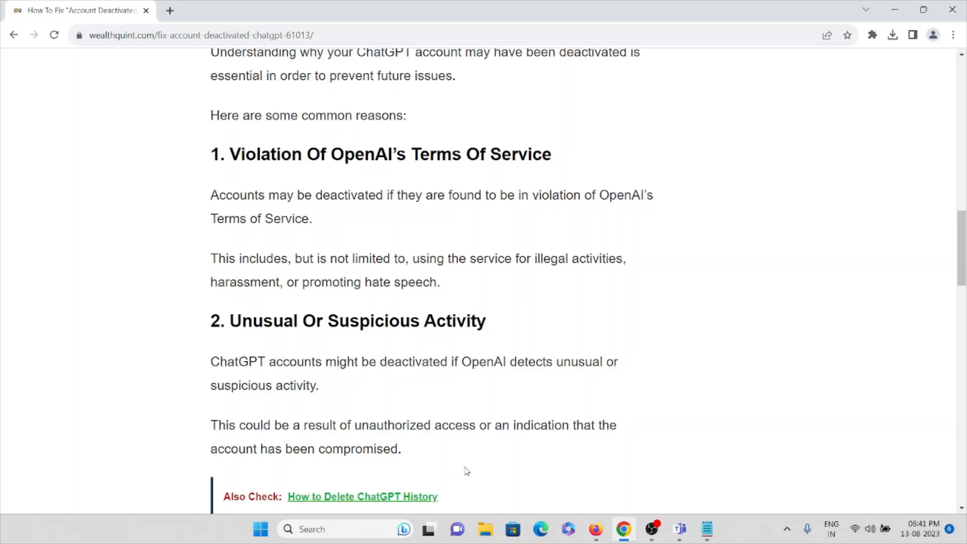
pyautogui.scroll(-3)
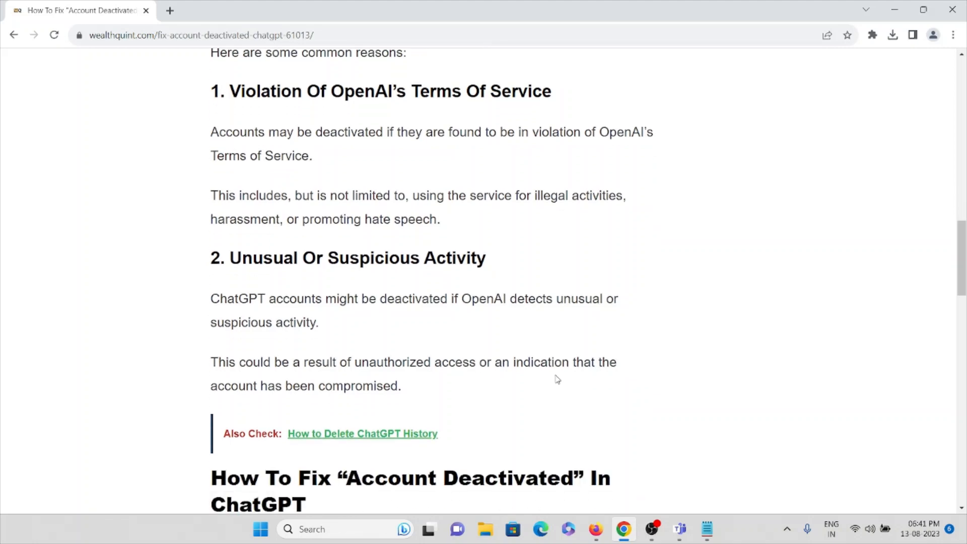
pyautogui.scroll(-3)
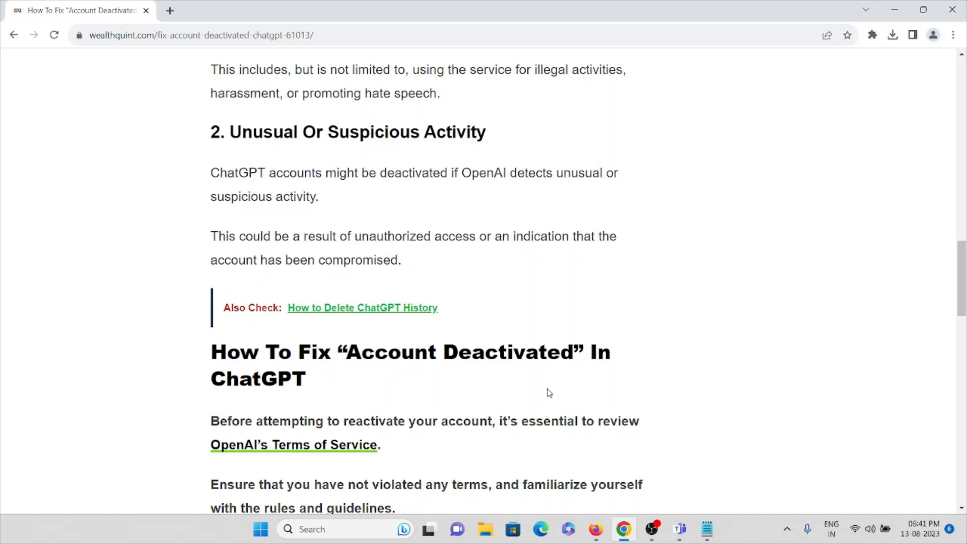
# - Open the 'OpenAI's Terms of Service' link, find Page not found, and return to the article tab
pyautogui.scroll(-3)
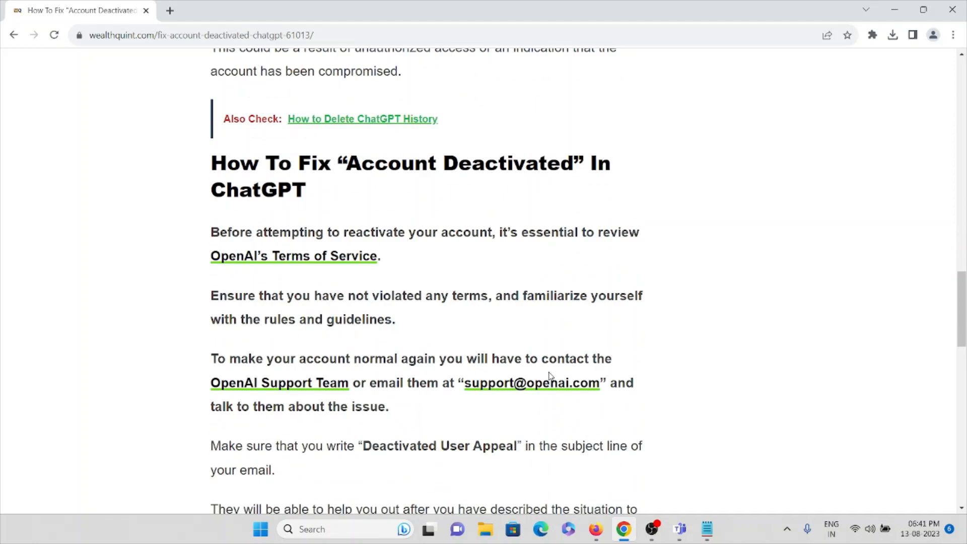
pyautogui.moveTo(545, 261)
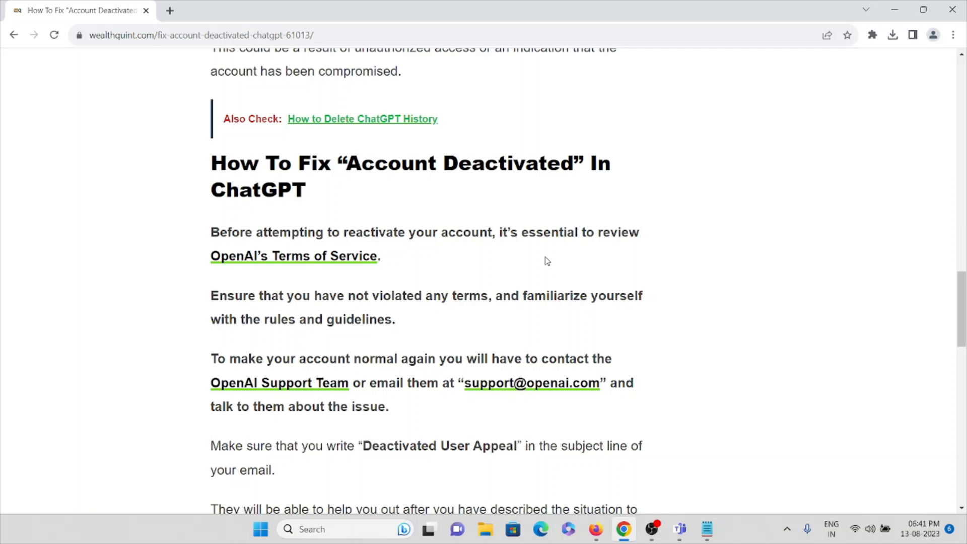
pyautogui.moveTo(393, 251)
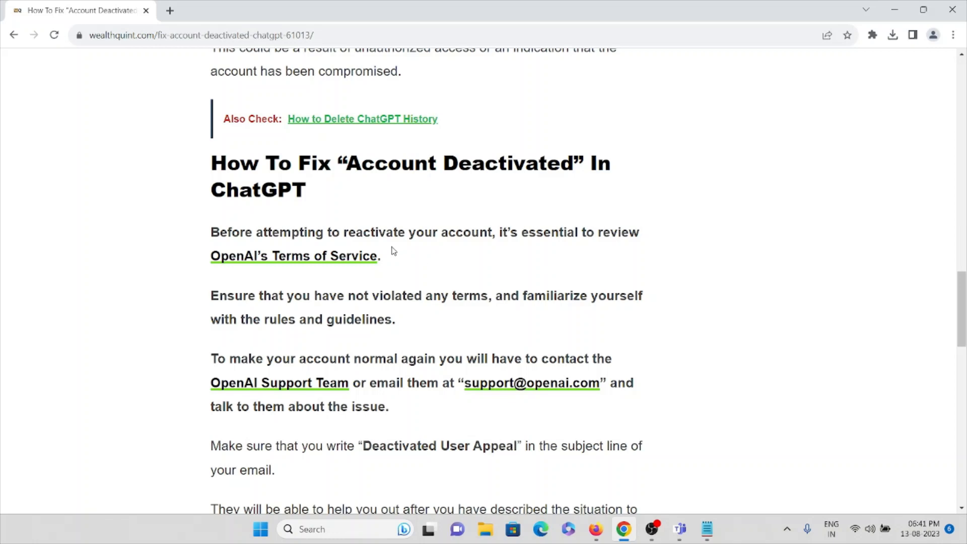
pyautogui.click(293, 255)
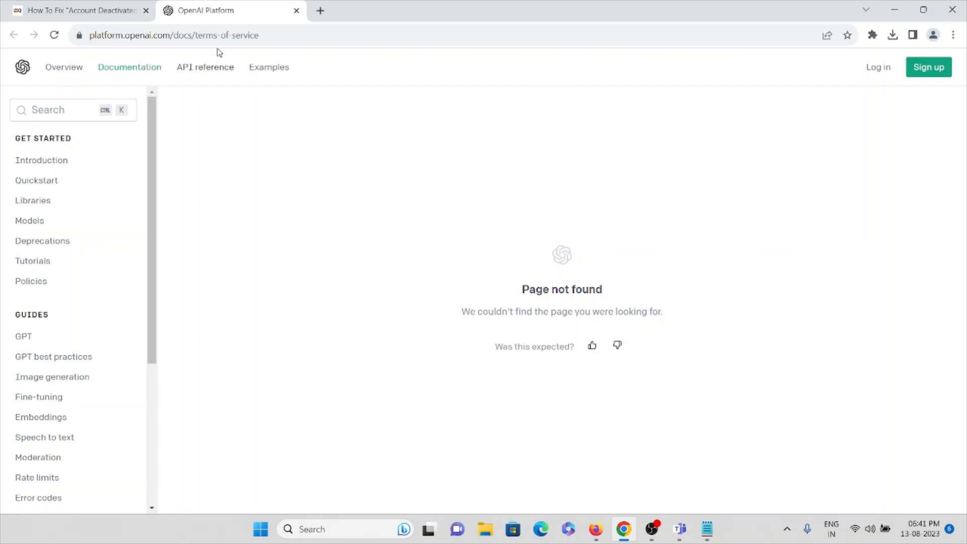
pyautogui.click(80, 10)
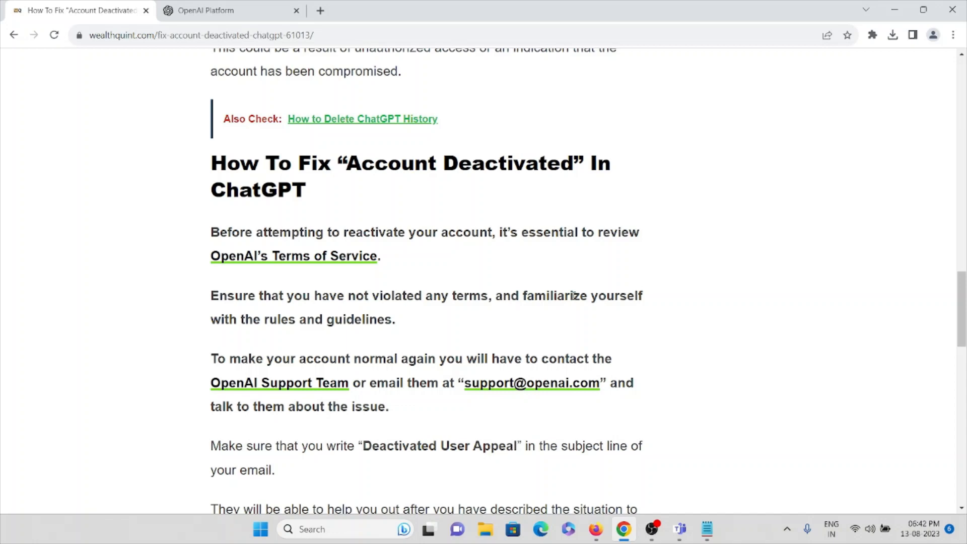
pyautogui.moveTo(611, 294)
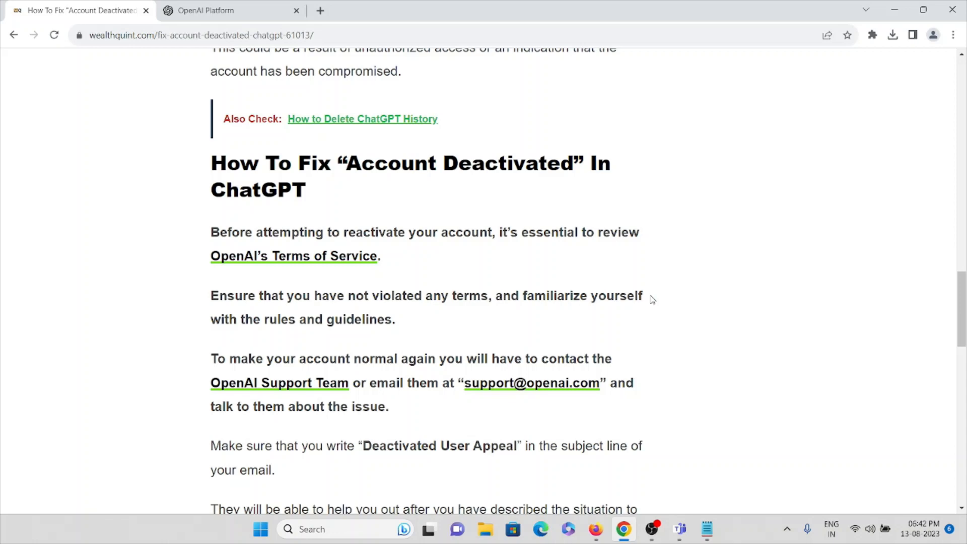
pyautogui.scroll(-3)
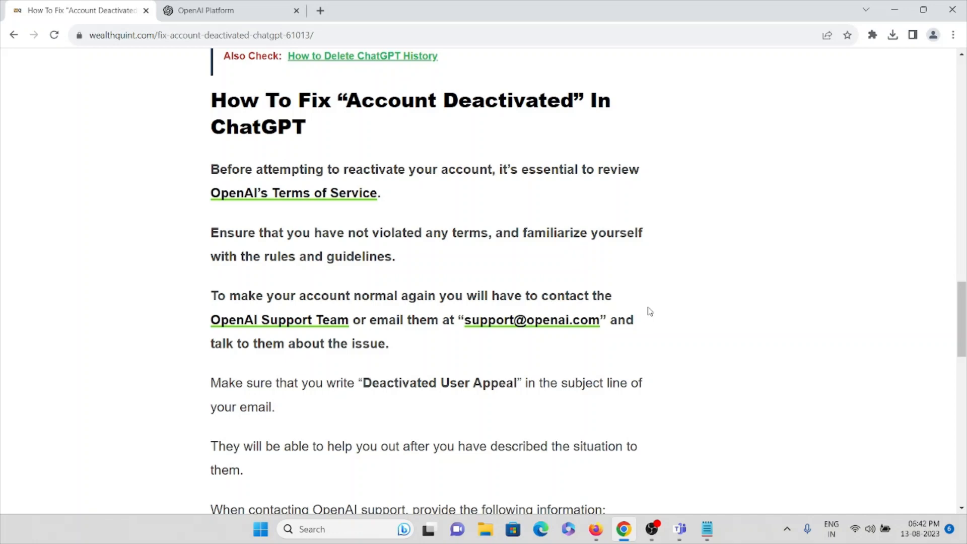
pyautogui.moveTo(531, 320)
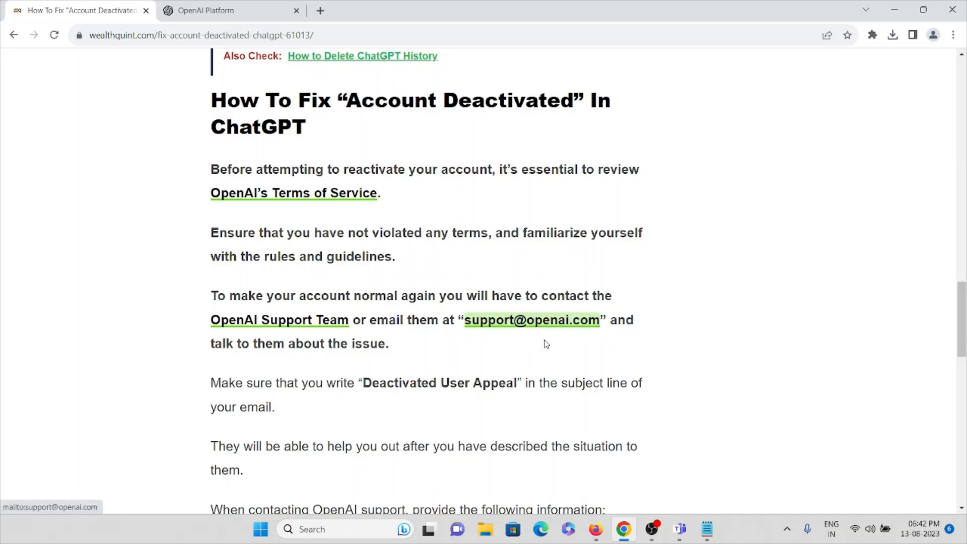
pyautogui.scroll(-3)
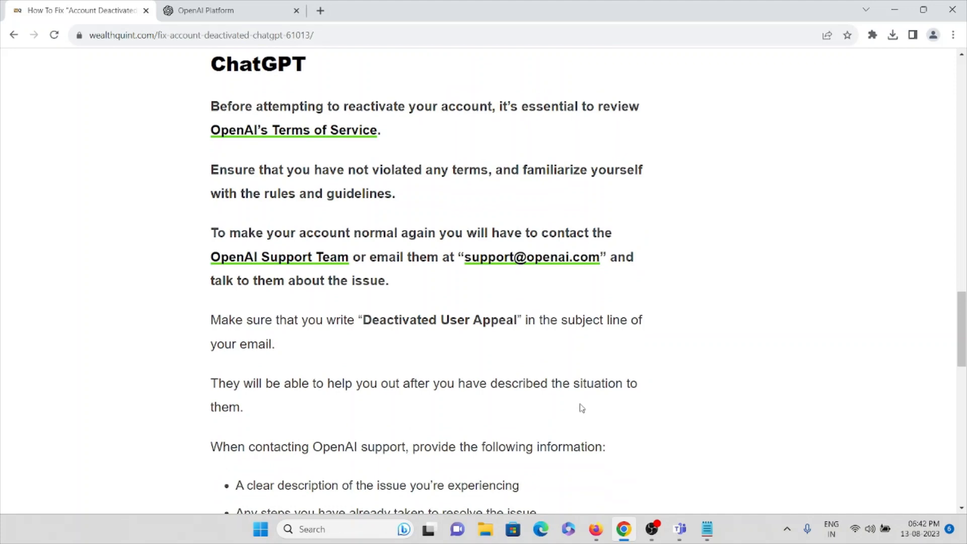
pyautogui.scroll(-3)
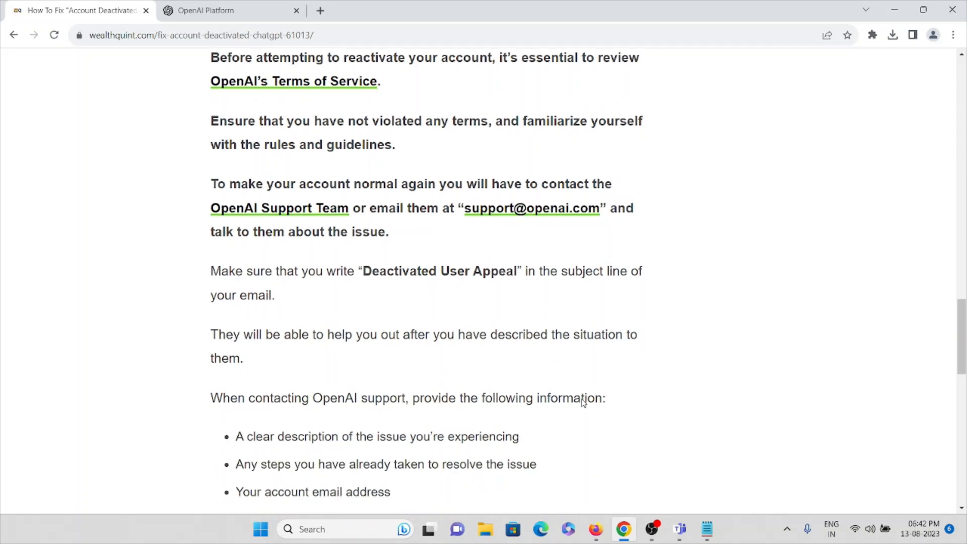
pyautogui.scroll(-3)
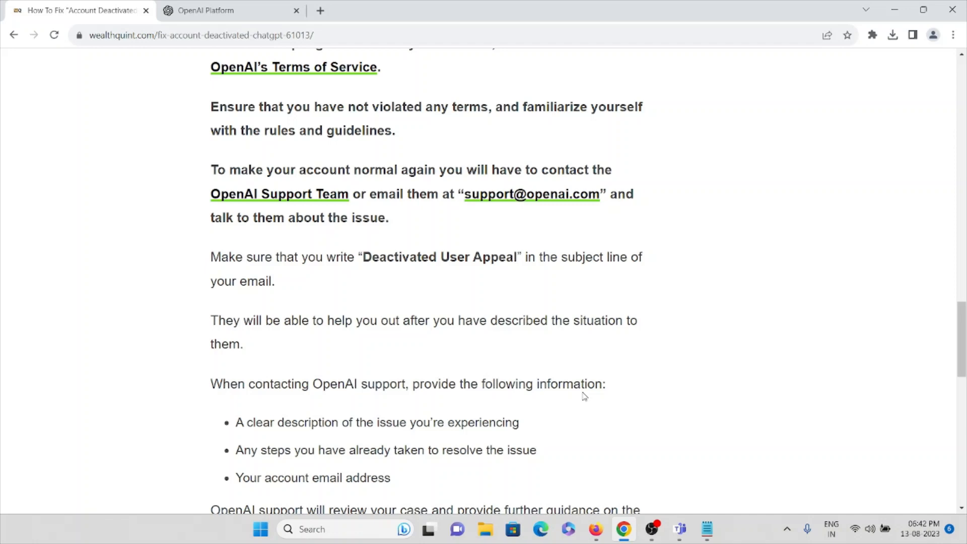
pyautogui.moveTo(461, 288)
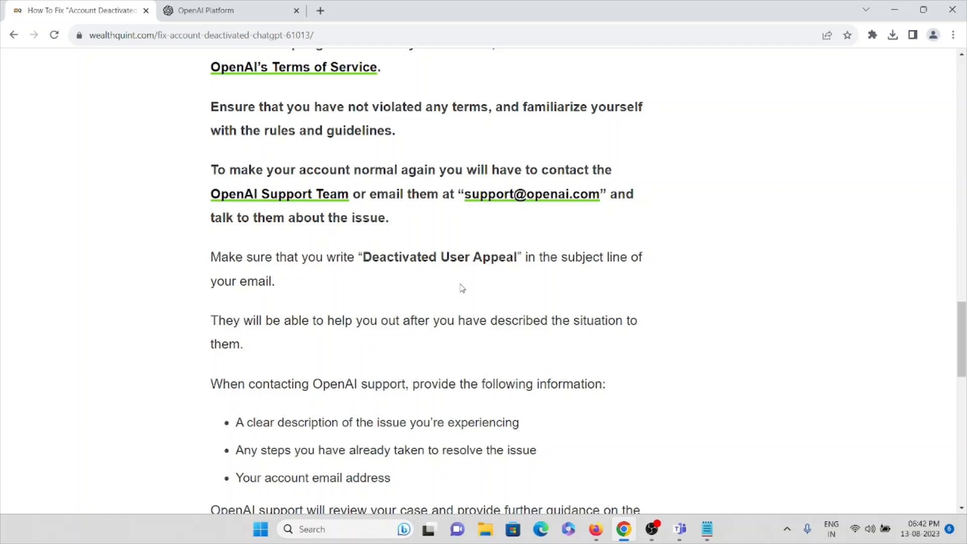
pyautogui.moveTo(302, 300)
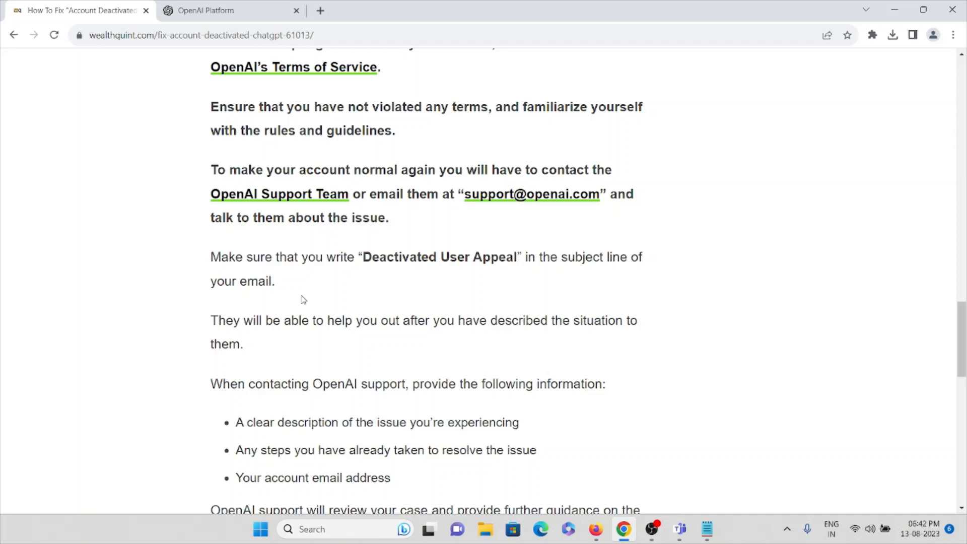
pyautogui.scroll(-3)
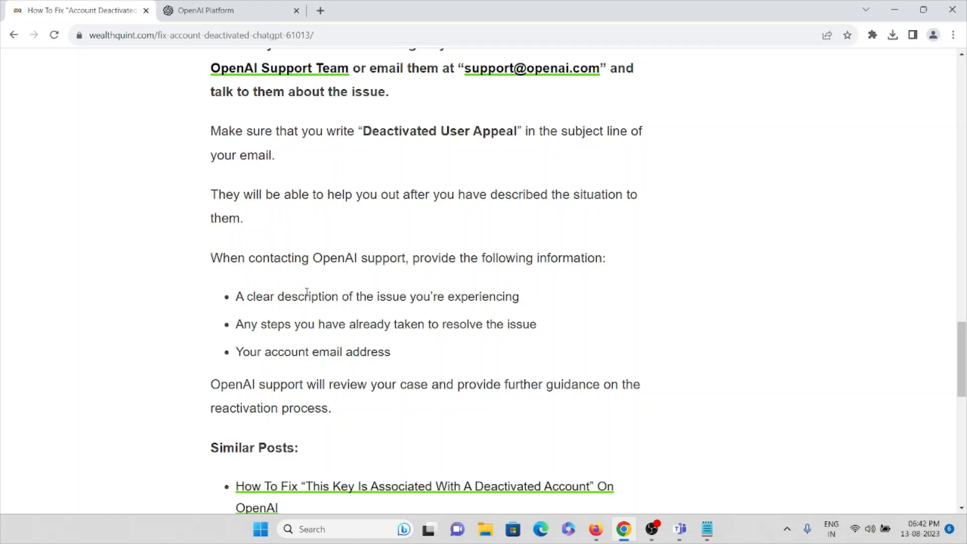
pyautogui.moveTo(310, 291)
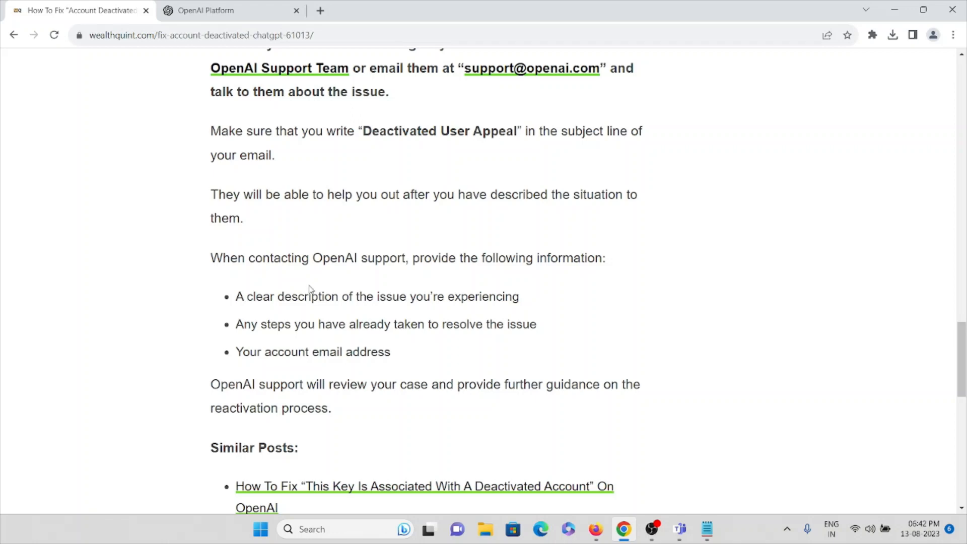
pyautogui.moveTo(296, 298)
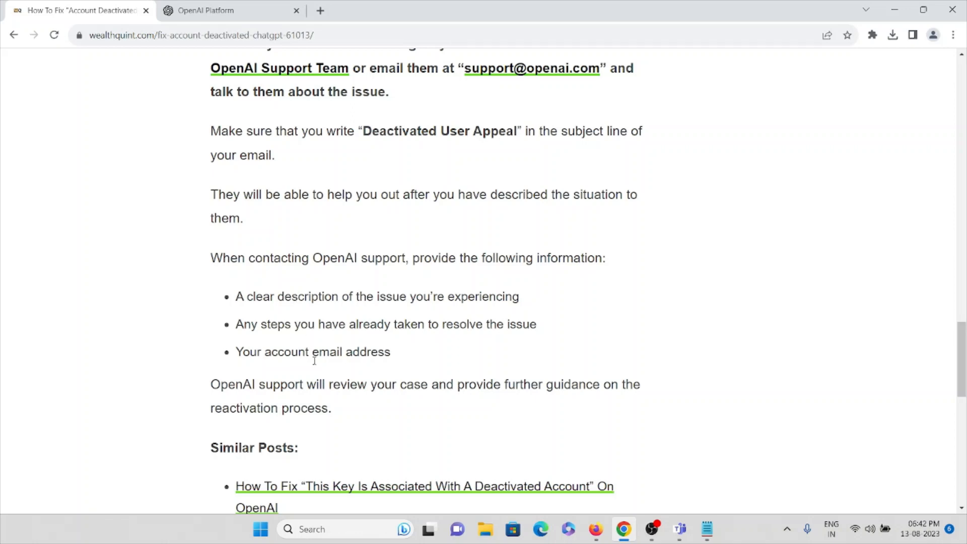
# - Scroll back up to the 'How To Fix “Account Deactivated” In ChatGPT' heading
pyautogui.scroll(-3)
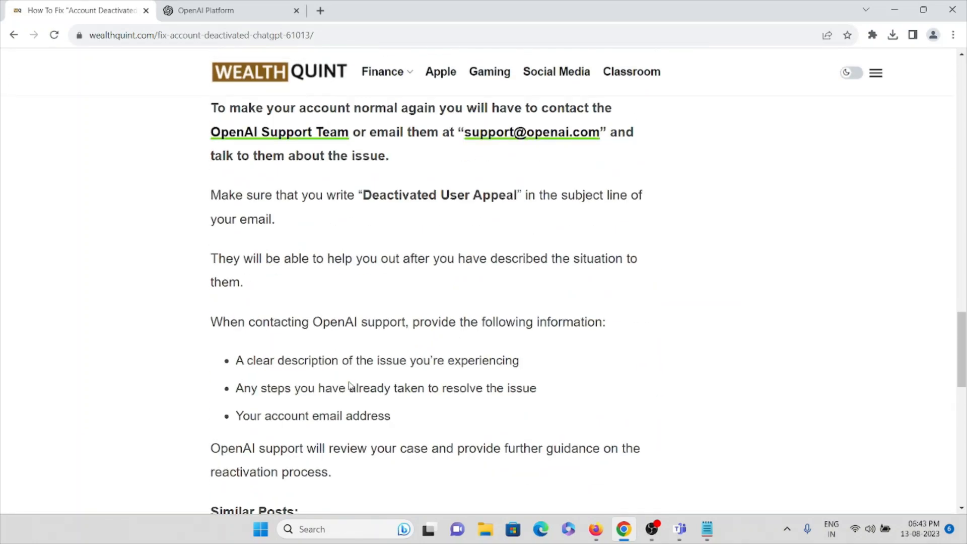
pyautogui.scroll(3)
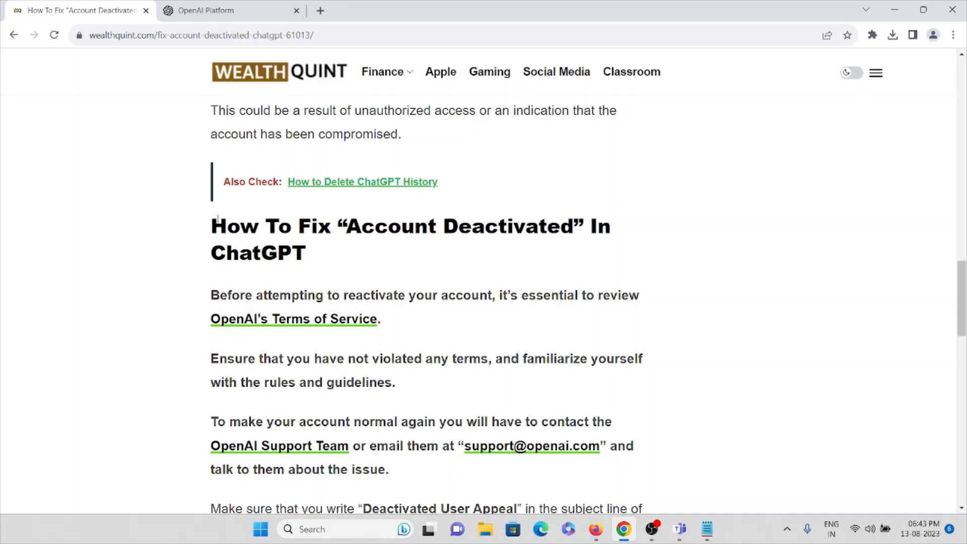
pyautogui.moveTo(367, 259)
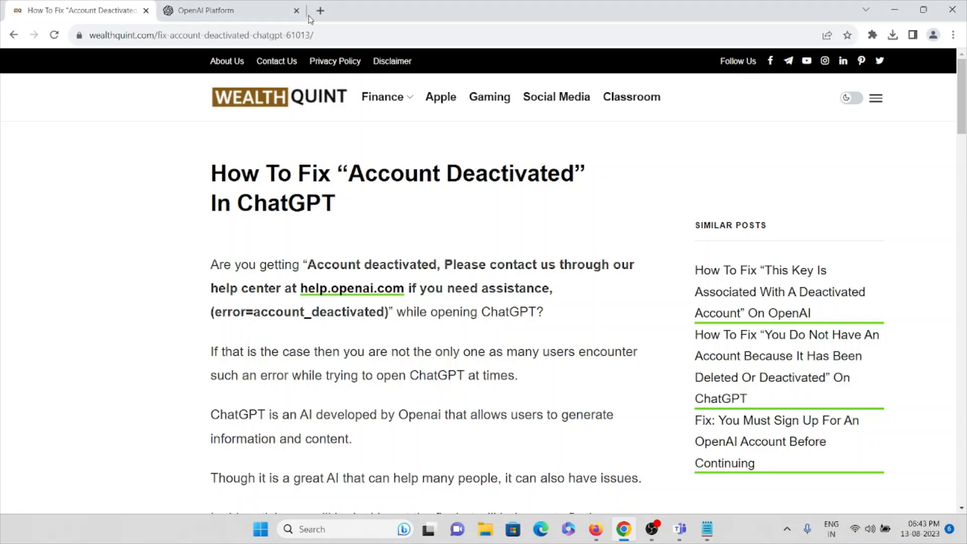
# - Close the Page-not-found OpenAI Platform tab, leaving the article shown from its top
pyautogui.click(297, 11)
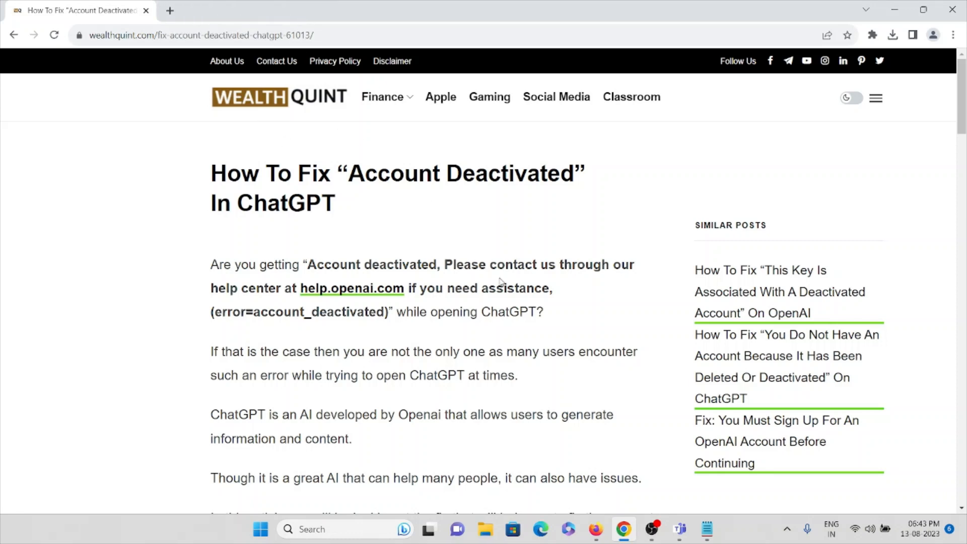